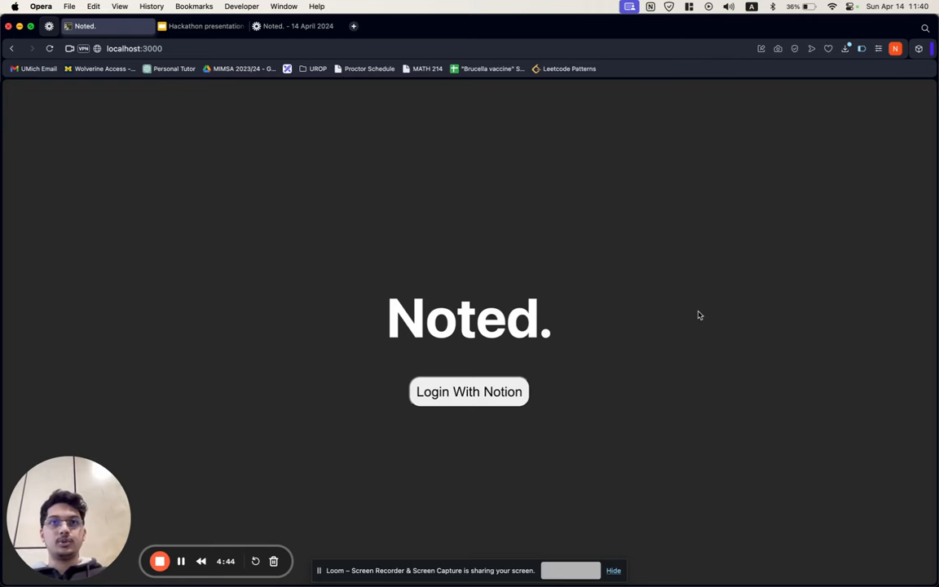
Glance at the flowchart slide, then log in with Notion and share chop chop and Nak Buat Apa Harini?
click(201, 25)
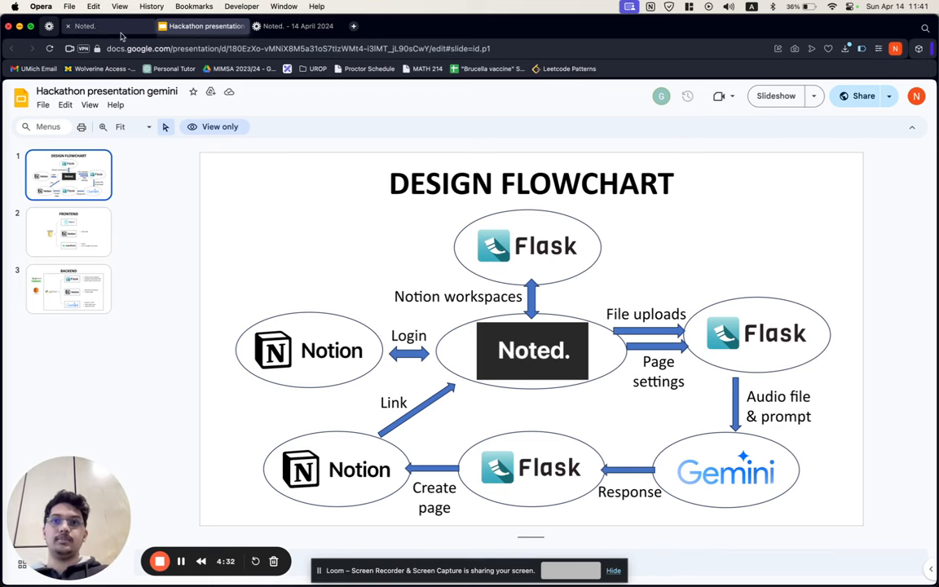
click(90, 25)
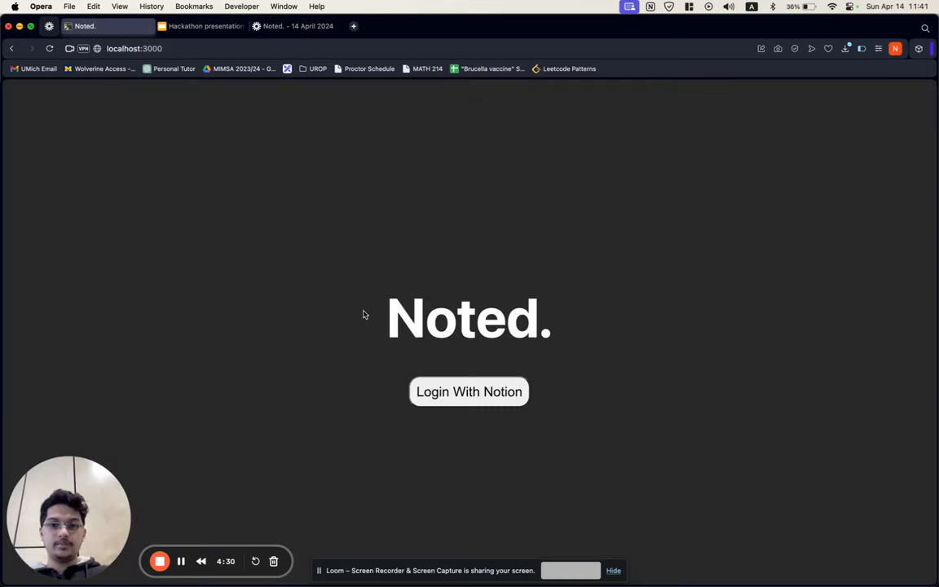
click(469, 391)
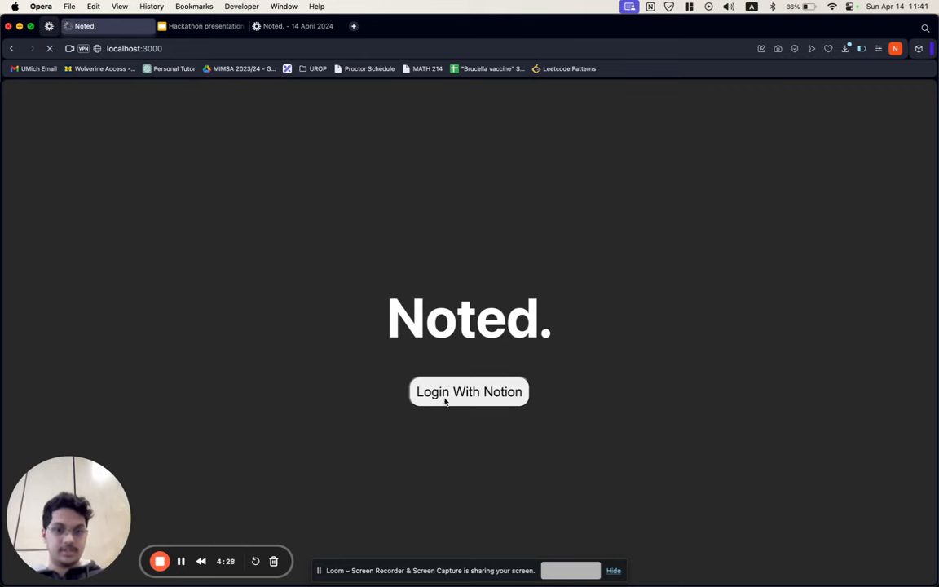
click(469, 392)
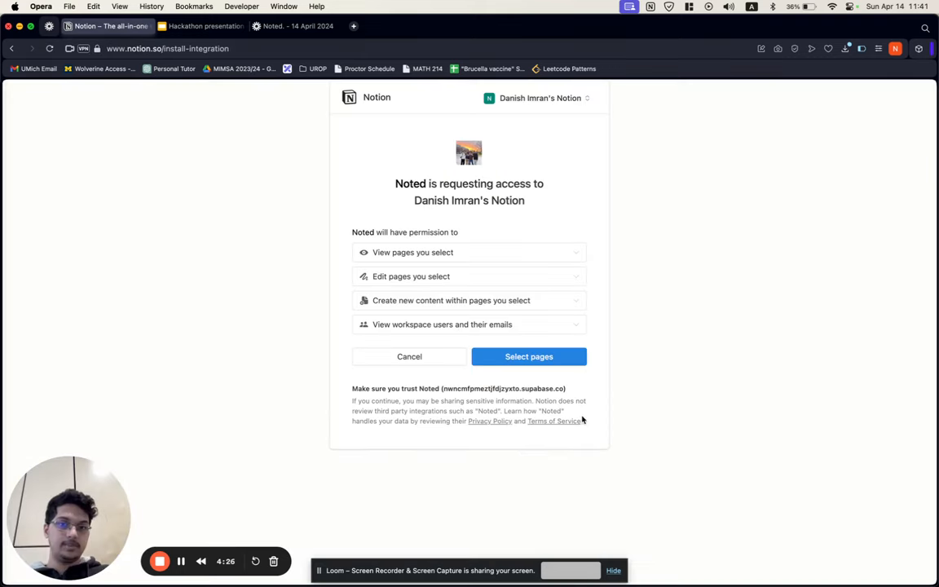
click(528, 357)
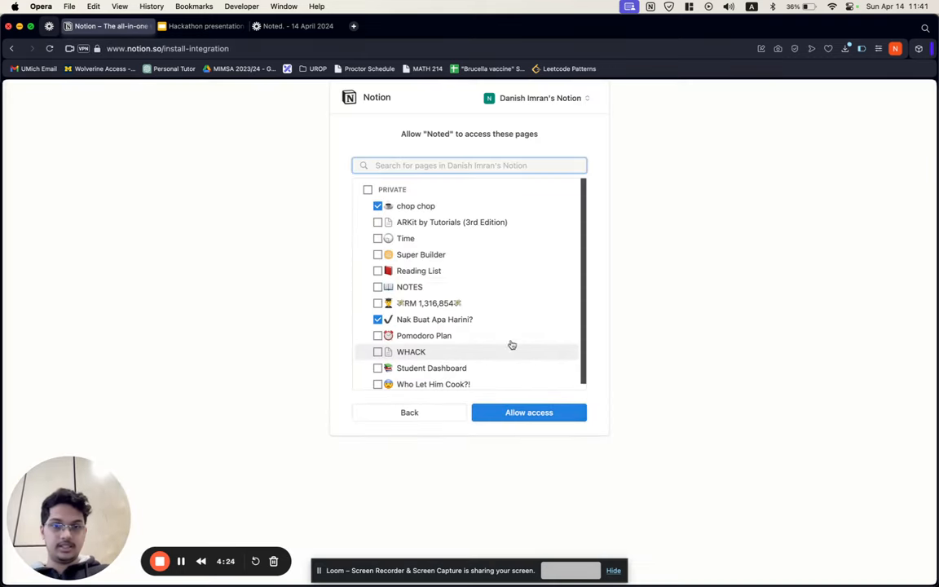
click(528, 412)
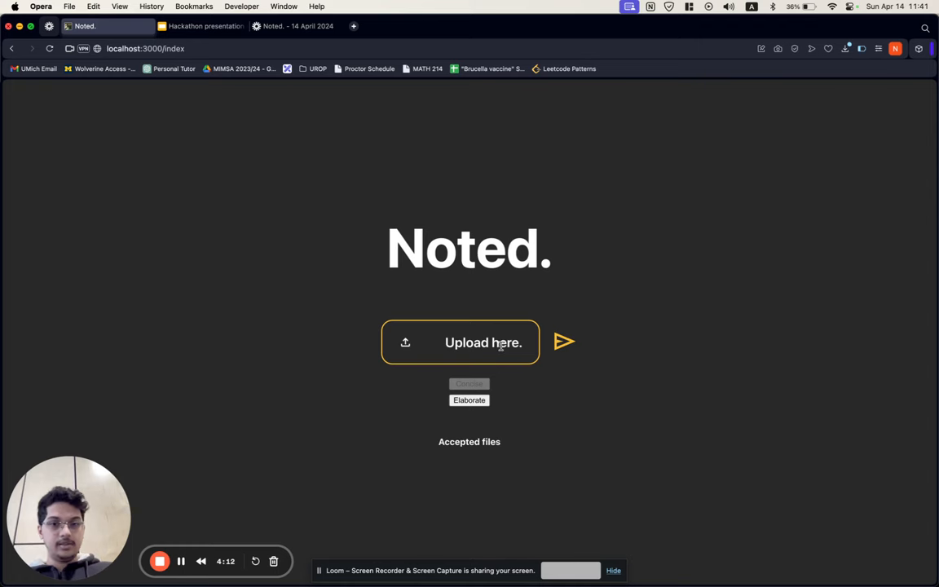
Choose phonebook.mp3 from the file dialog as the audio to upload
click(461, 342)
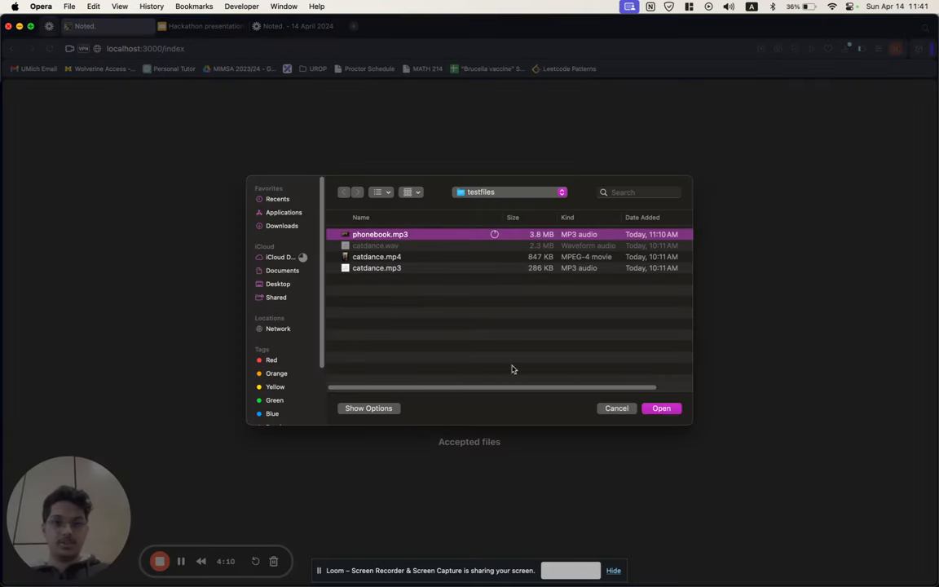
click(661, 407)
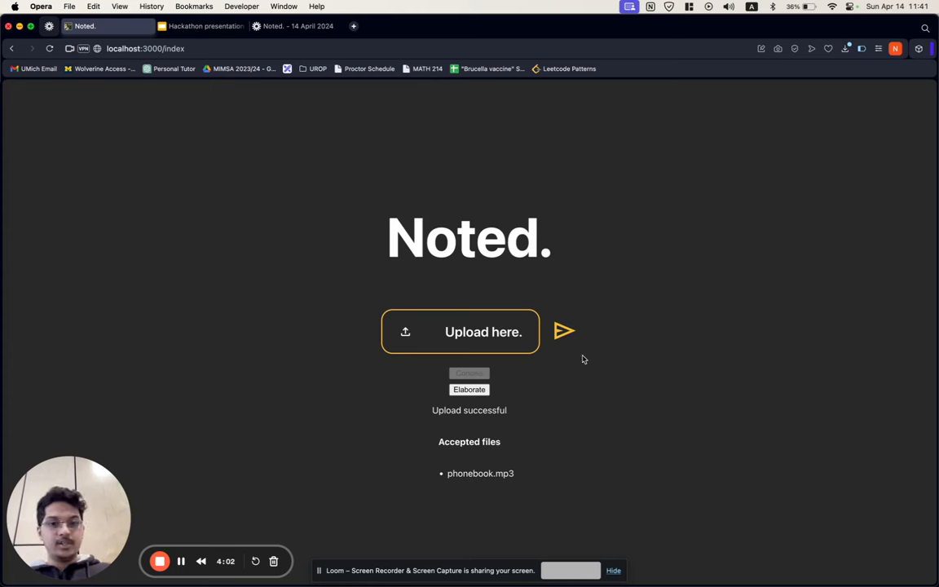
mouse_move(563, 332)
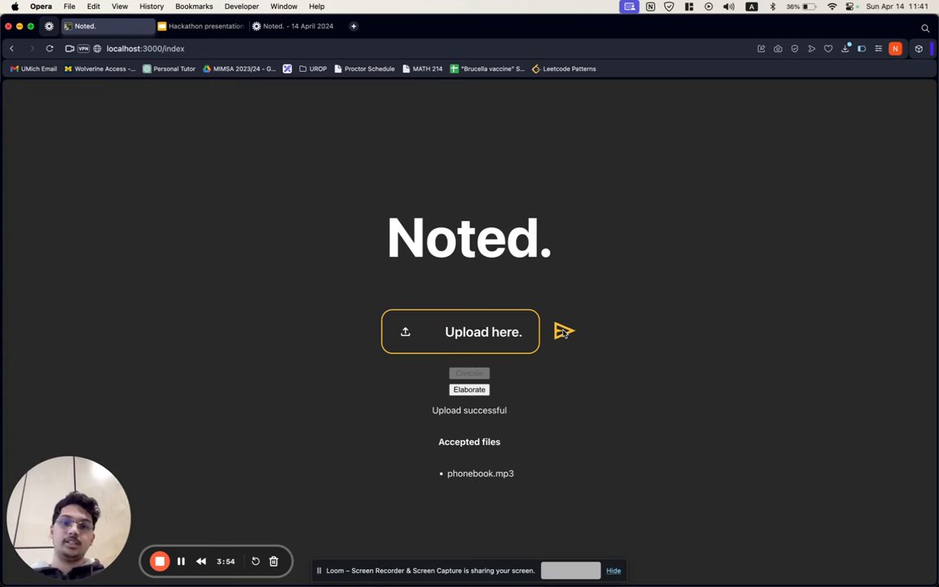
Send the uploaded phonebook.mp3 for note generation into Notion
click(563, 331)
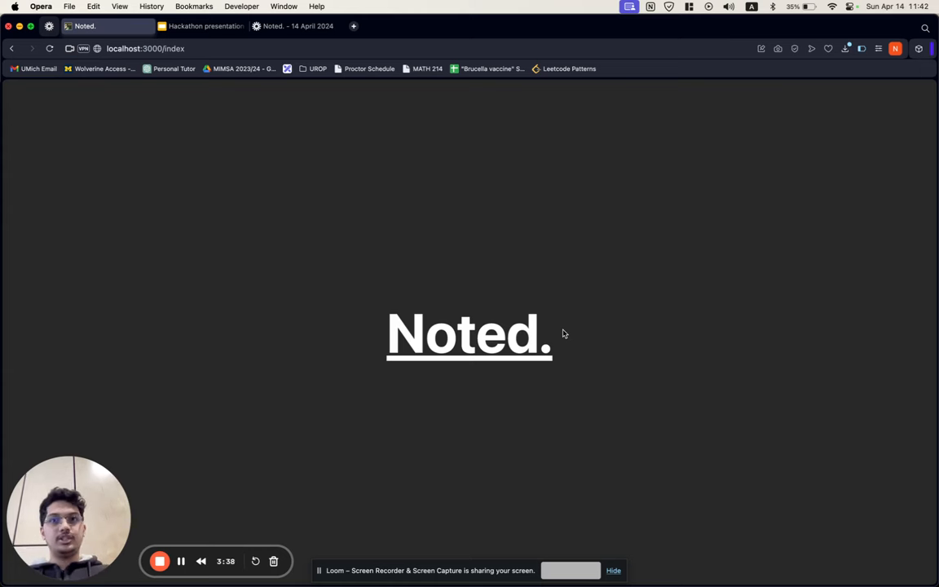
mouse_move(487, 343)
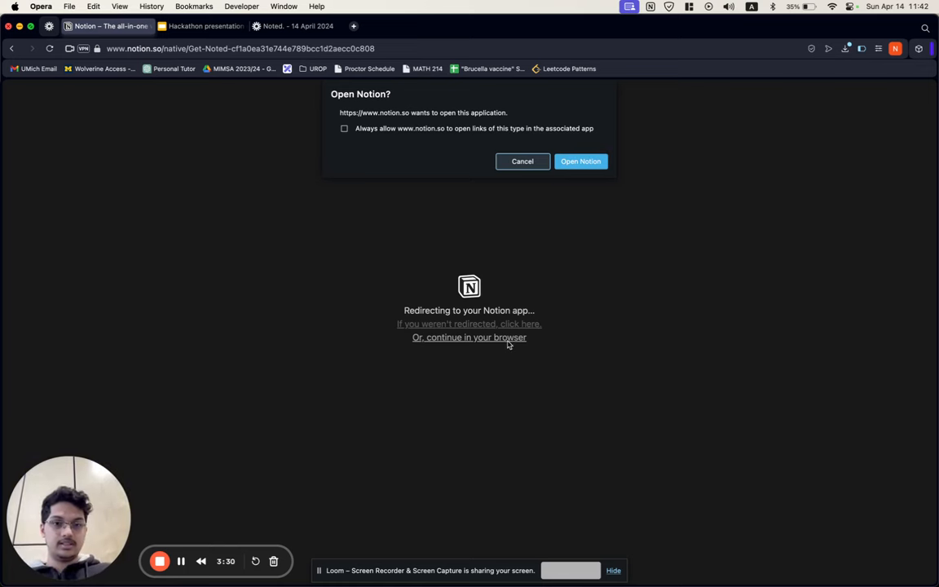
Cancel the Open Notion desktop prompt and switch to the Hackathon presentation gemini tab
click(580, 161)
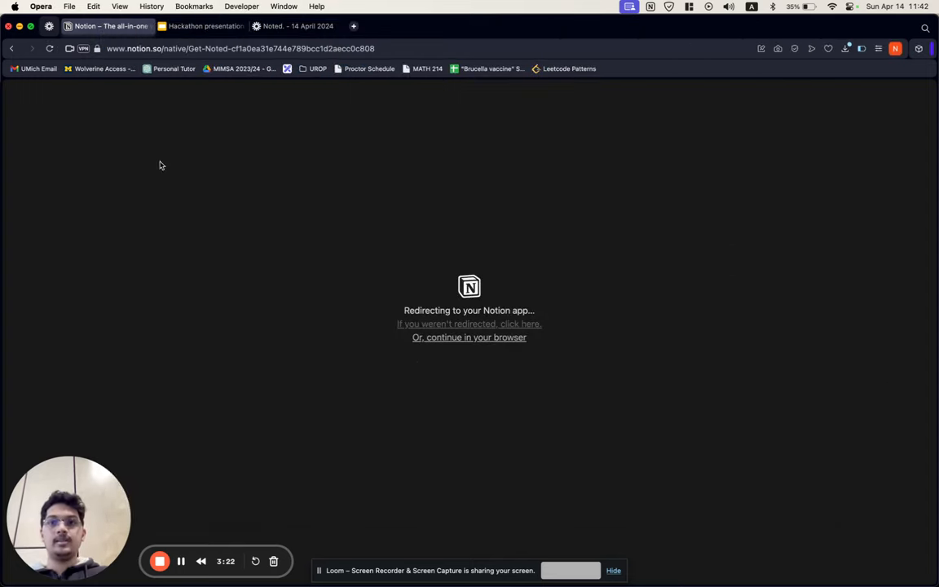
click(203, 26)
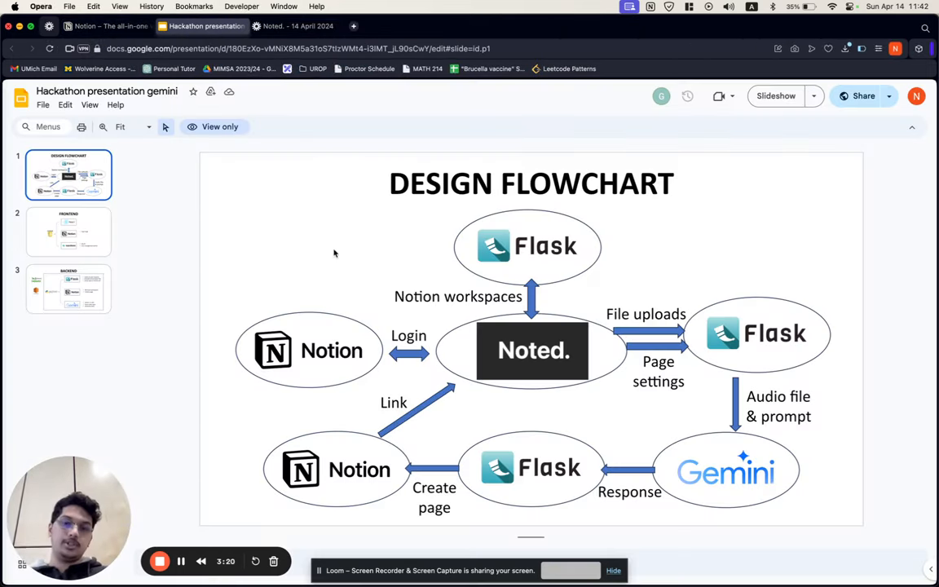
View slide 2 FRONTEND, then slide 3 BACKEND covering Flask, Notion and Gemini
click(69, 232)
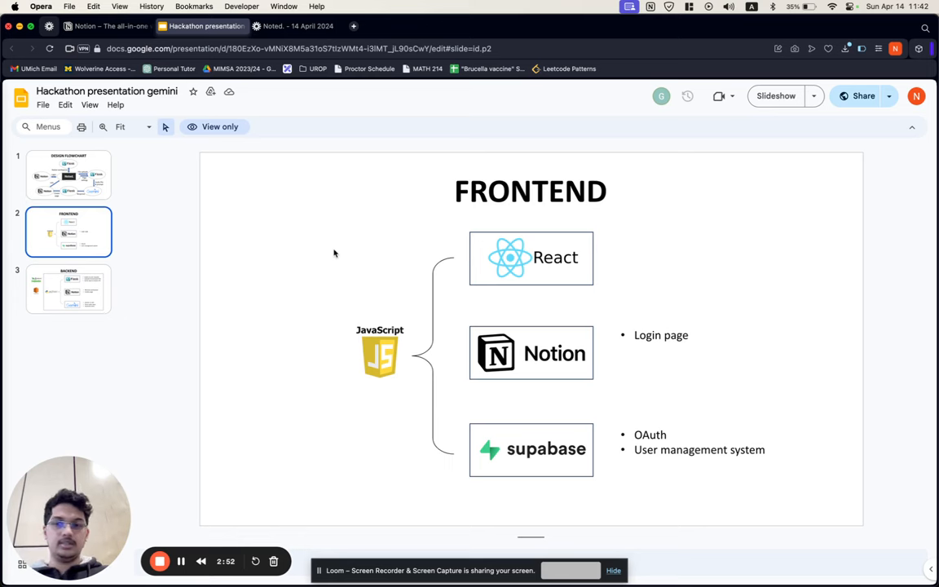
click(68, 289)
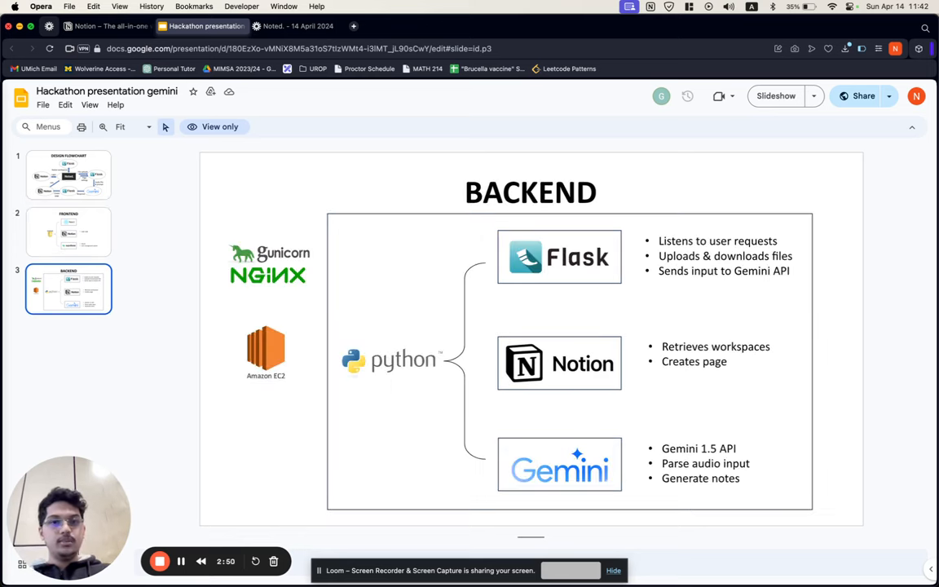